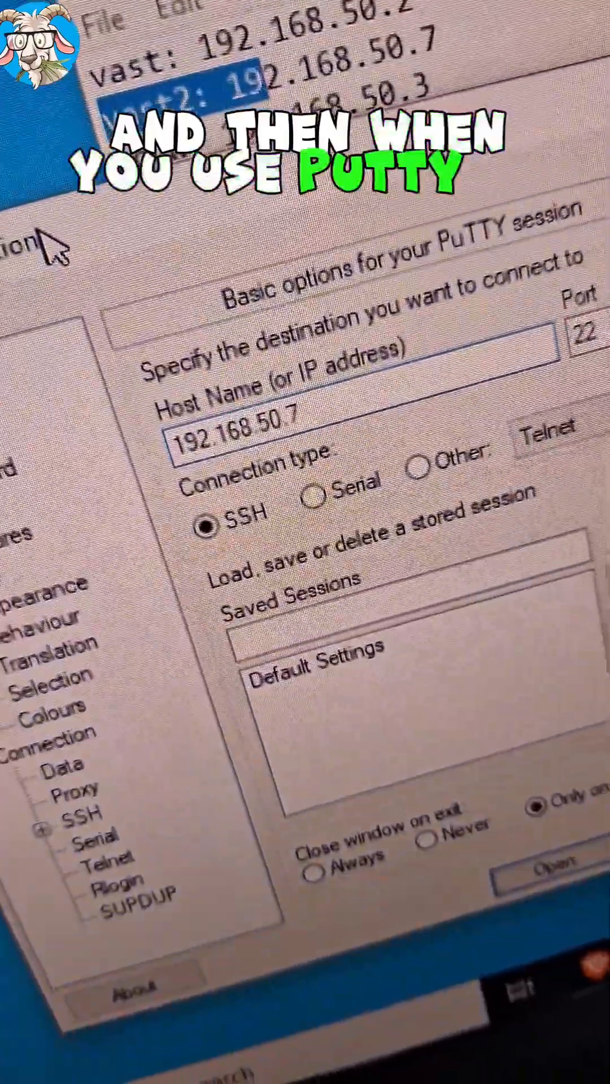
# - Start the SSH session to 192.168.50.7 and reach the vast2 shell prompt
pyautogui.click(547, 864)
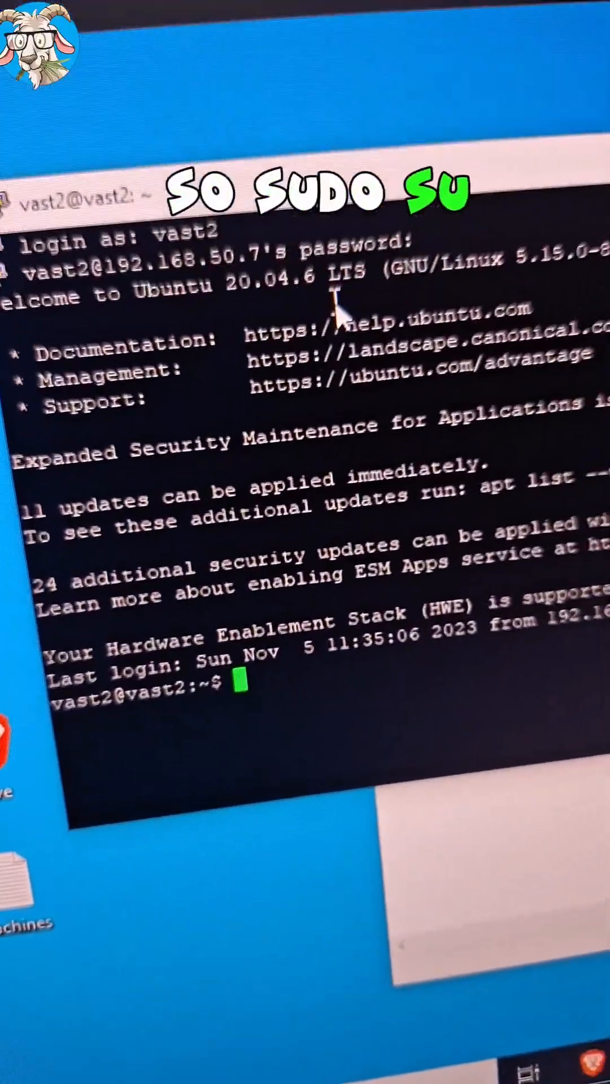
# - Run docker system df to see 10.67GB of reclaimable images and 235 cache entries
pyautogui.write('docker system df')
pyautogui.write('docker system prune -a')
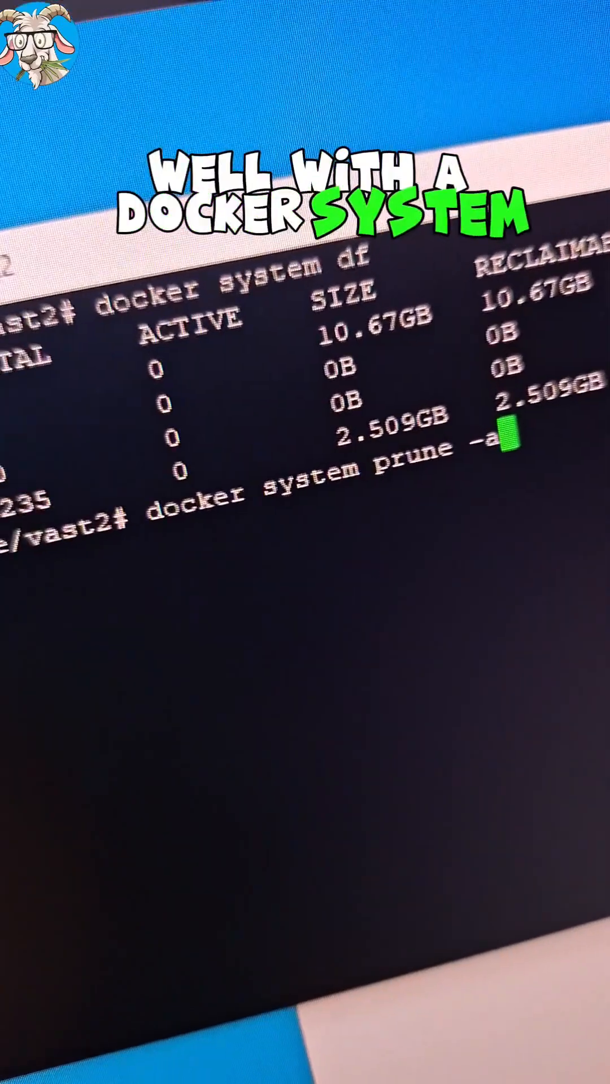
# - Run docker system prune -a and confirm with y to remove all unused images and build cache
pyautogui.press('Return')
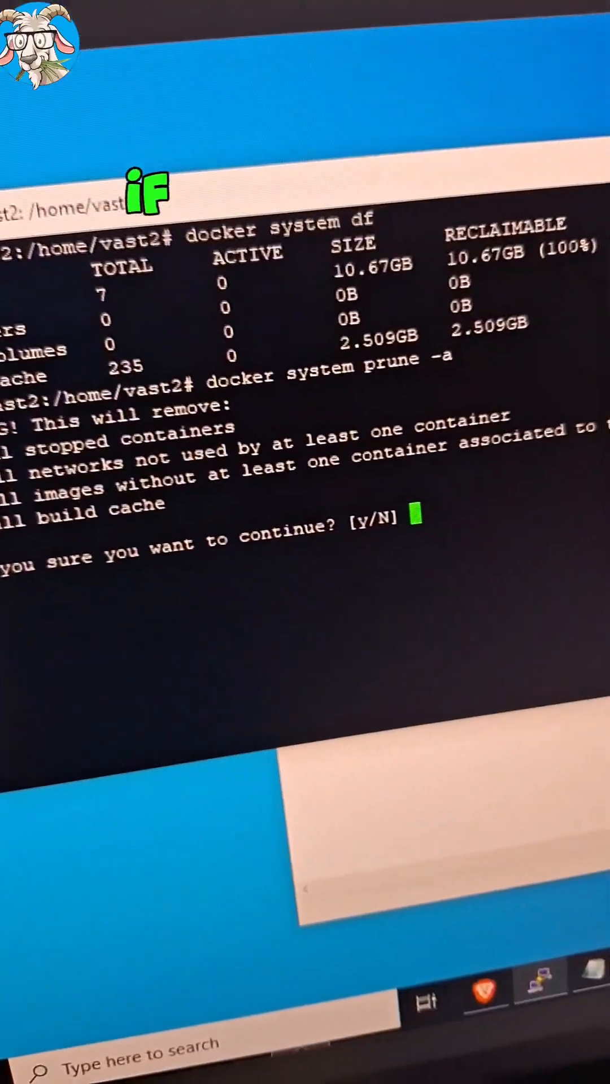
pyautogui.write('y')
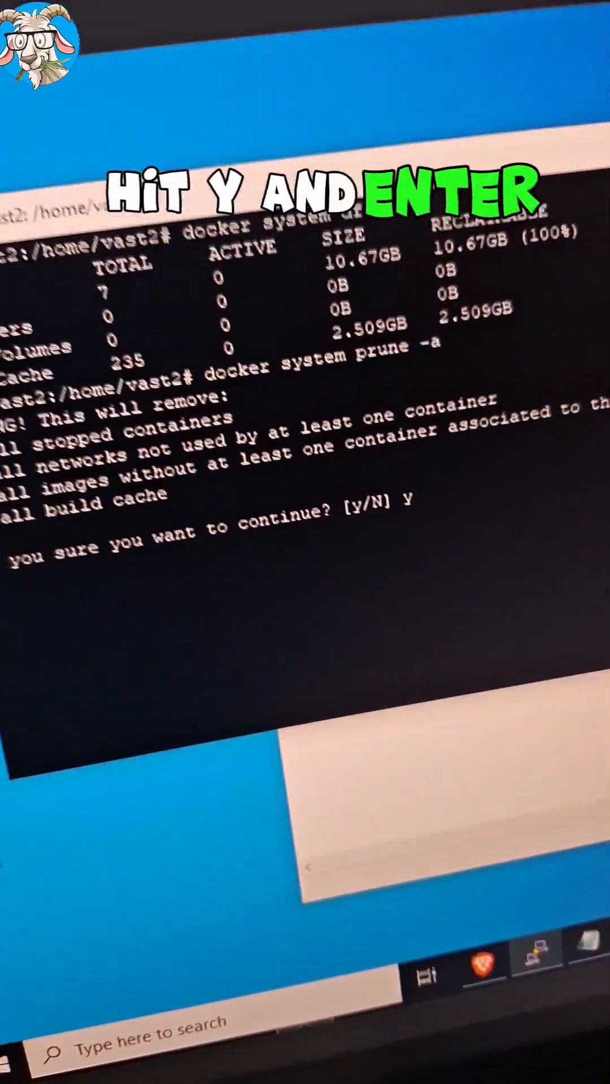
pyautogui.press('Return')
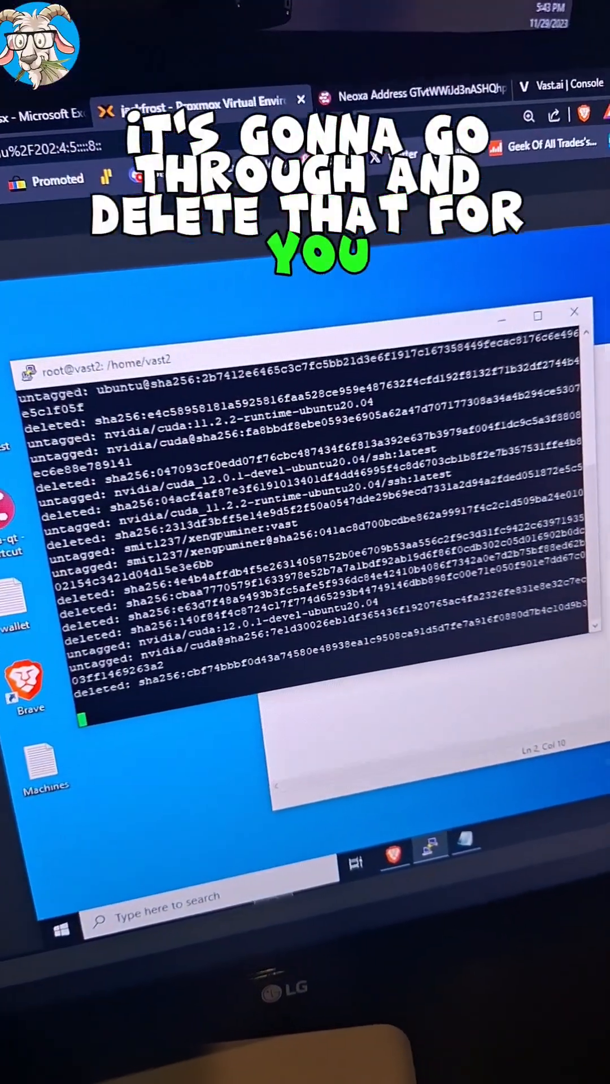